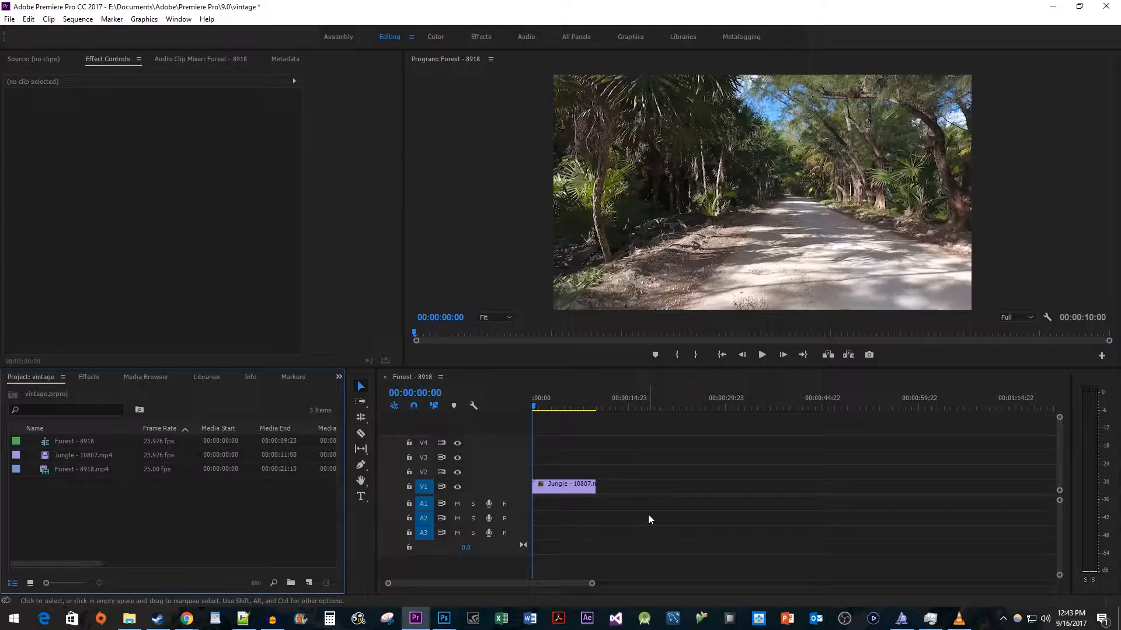
Find Lumetri Color via the Effects search and apply it to the Jungle clip
{"action": "left_click", "coordinate": [88, 377]}
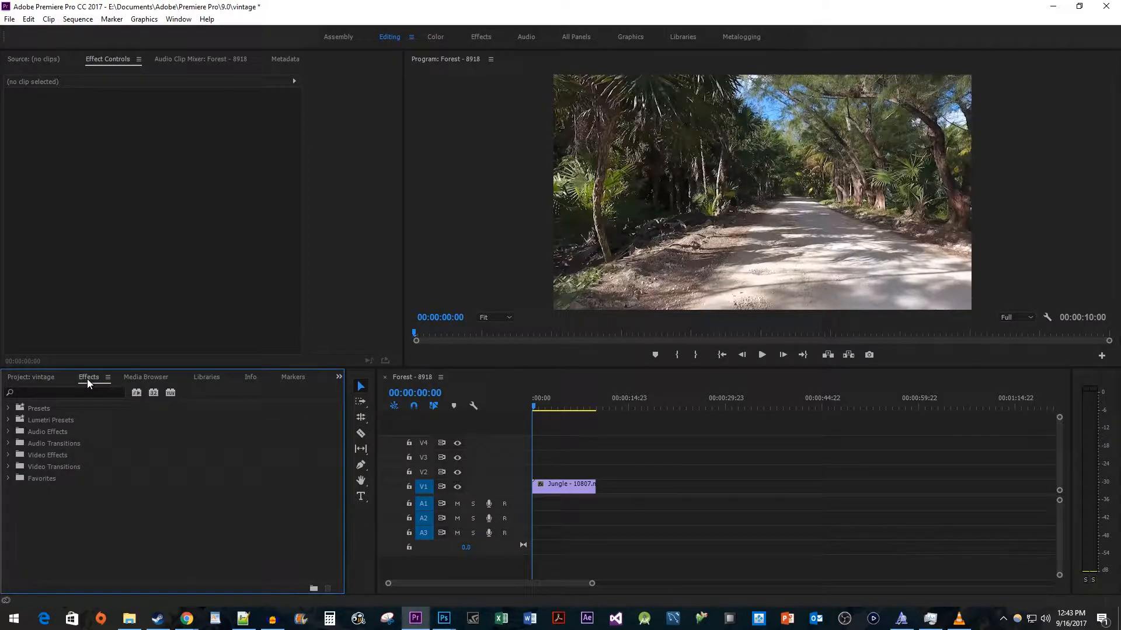
{"action": "left_click", "coordinate": [64, 392]}
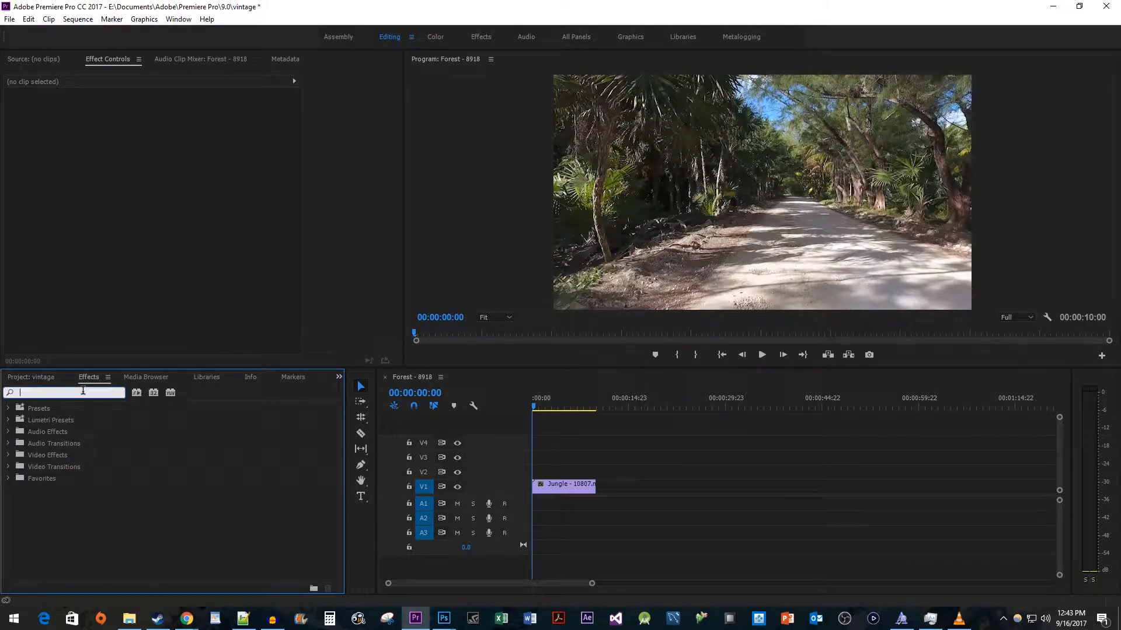
{"action": "type", "text": "Lumetri color"}
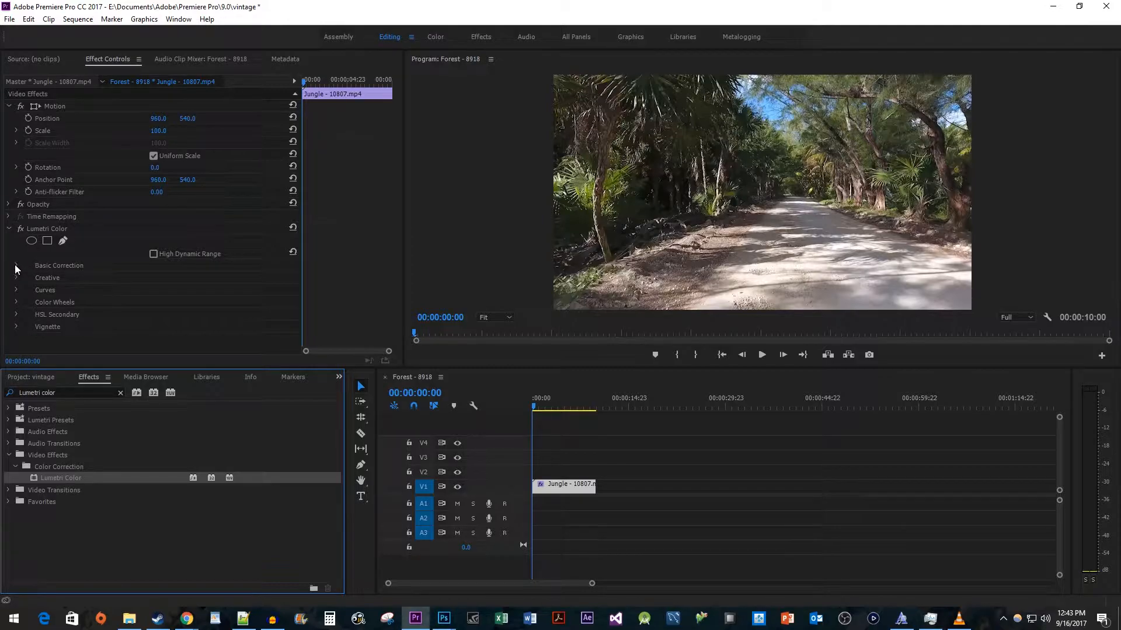
Expand Basic Correction in Effect Controls down to the White Balance and Tone controls
{"action": "left_click", "coordinate": [15, 265]}
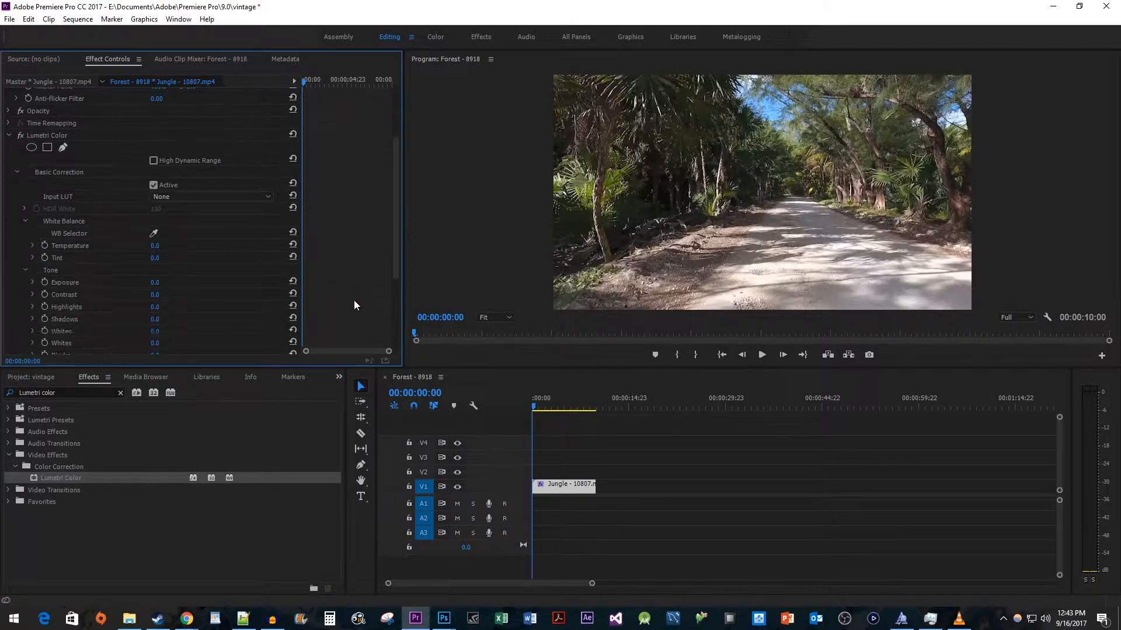
{"action": "scroll", "scroll_direction": "down", "scroll_amount": 3}
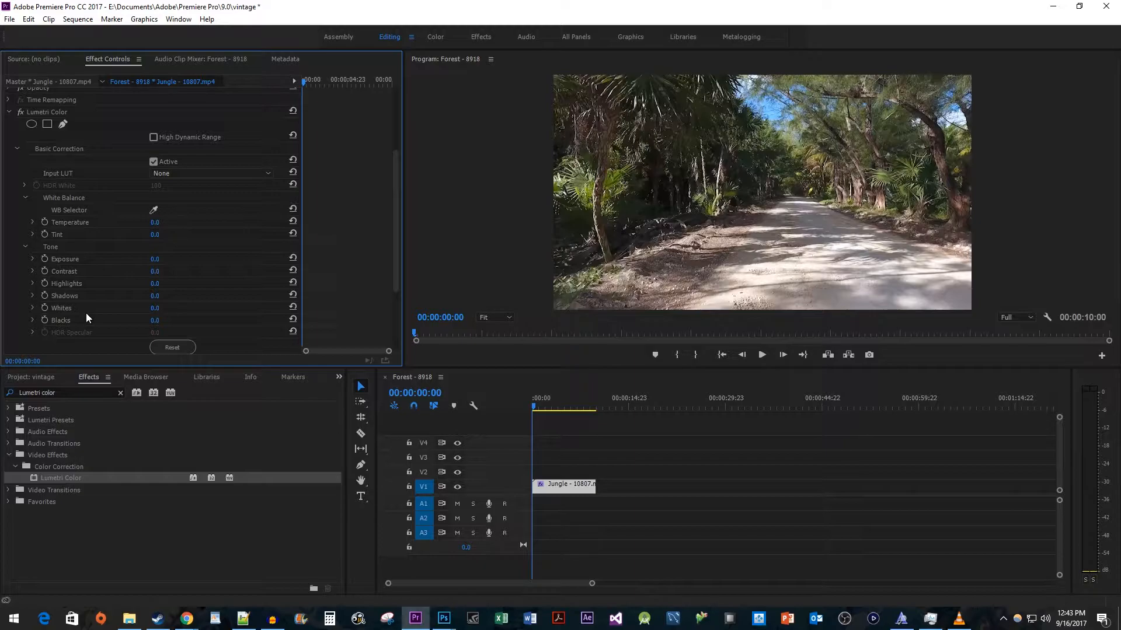
{"action": "mouse_move", "coordinate": [105, 297]}
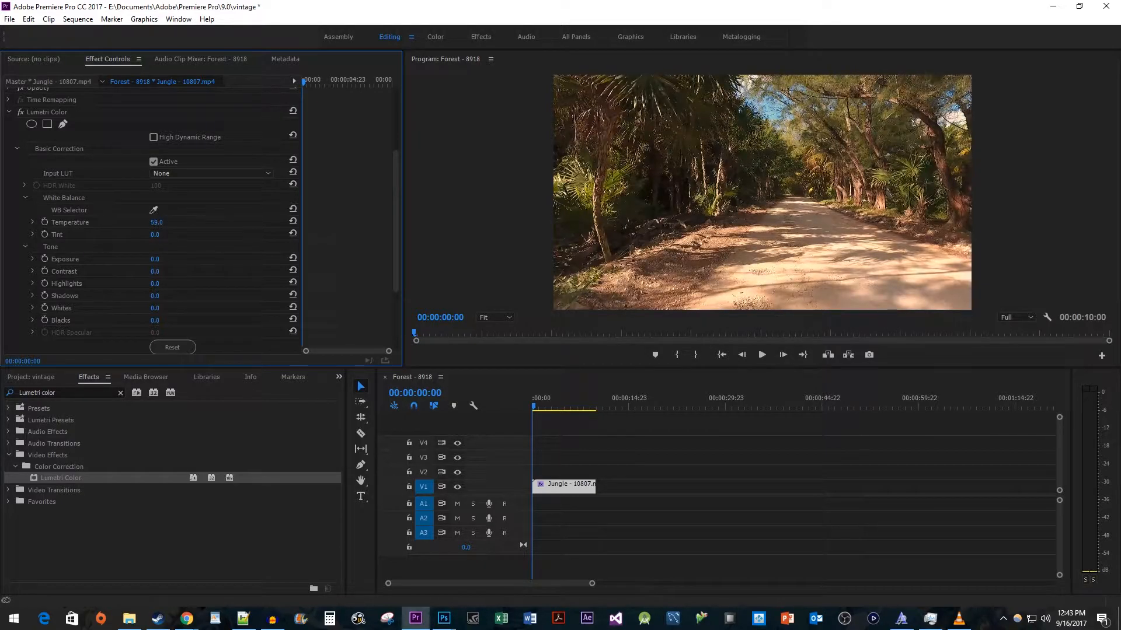
Set temperature 51, exposure -0.5, contrast 40, highlights 40, shadows -80 and saturation 75
{"action": "left_click_drag", "start_coordinate": [168, 222], "coordinate": [161, 221]}
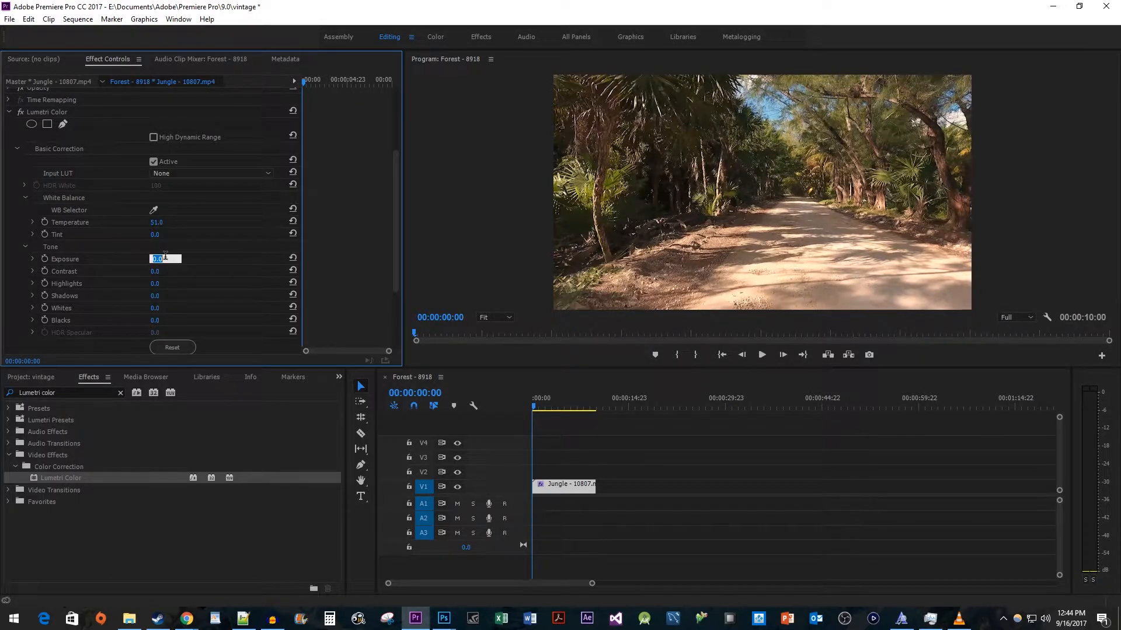
{"action": "type", "text": "-.5"}
{"action": "left_click", "coordinate": [164, 271]}
{"action": "type", "text": "40"}
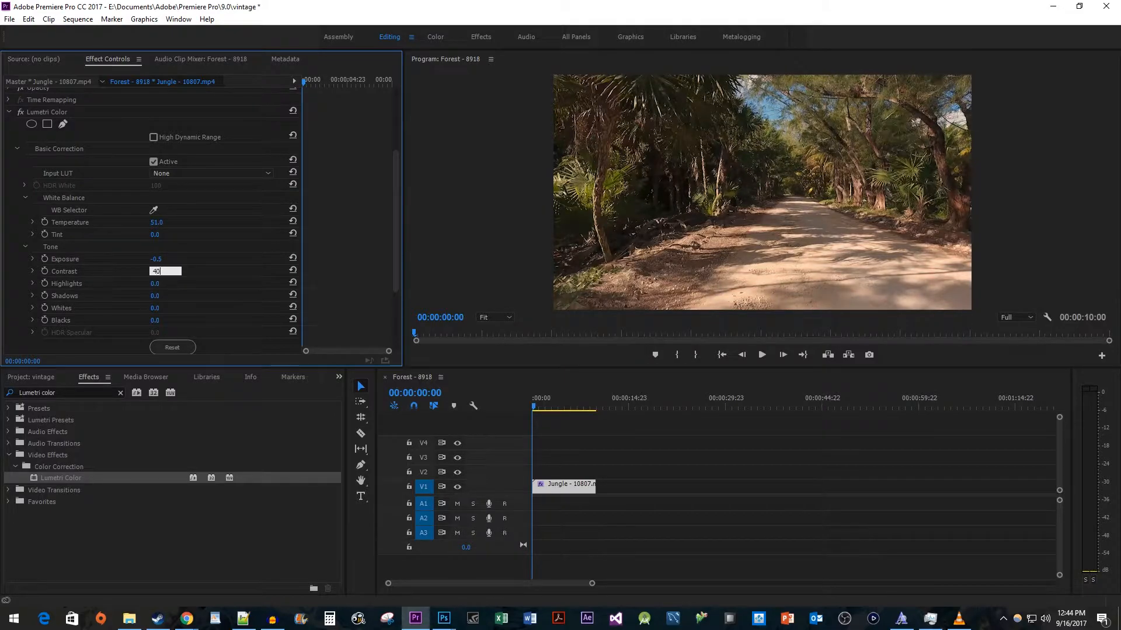
{"action": "key", "text": "Return"}
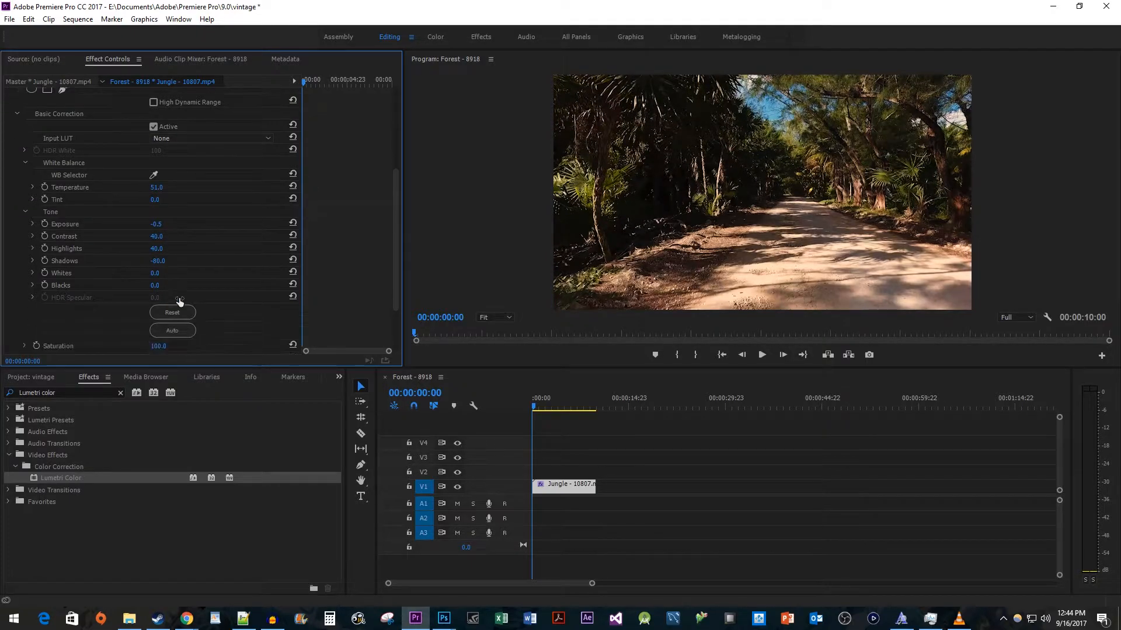
{"action": "scroll", "scroll_direction": "down", "scroll_amount": 3}
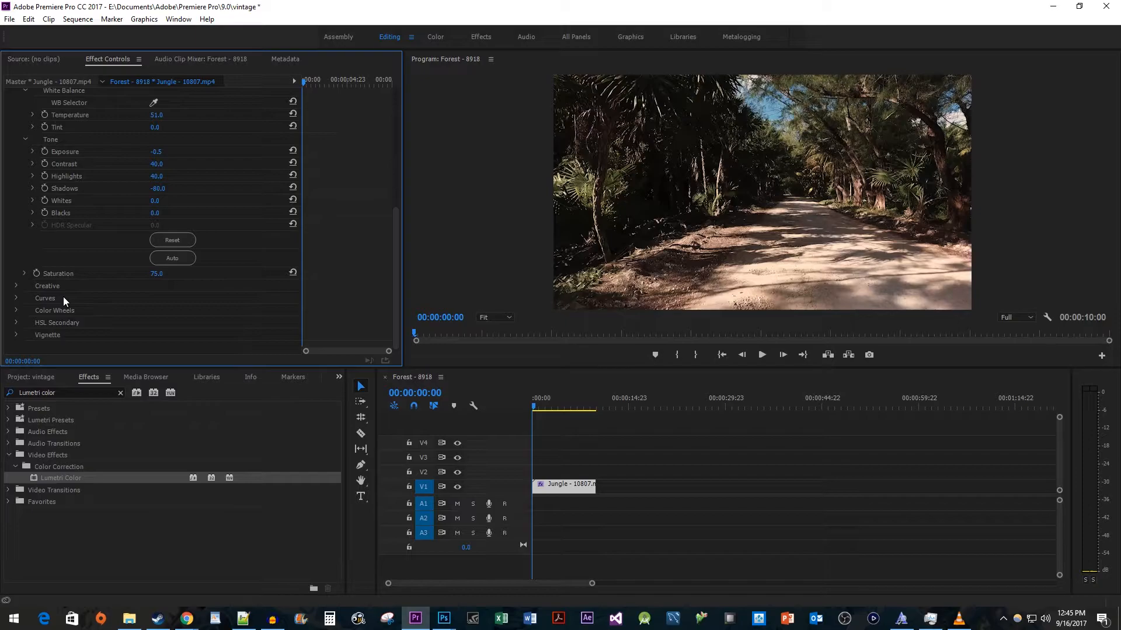
Expand the Creative section and set Faded Film to 65
{"action": "left_click", "coordinate": [15, 285]}
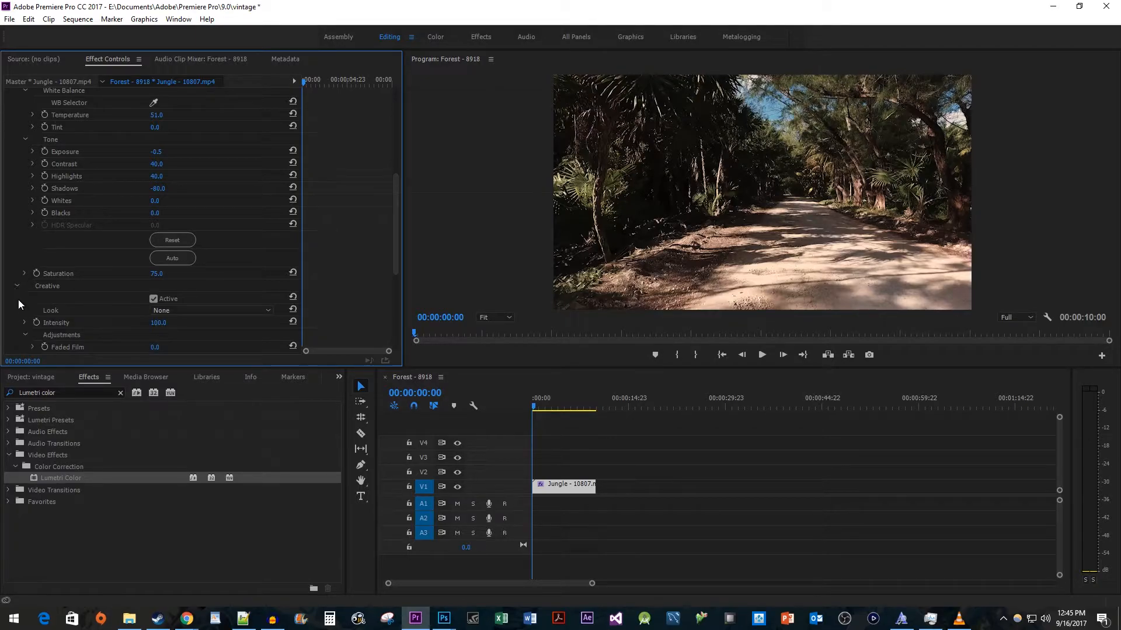
{"action": "scroll", "scroll_direction": "down", "scroll_amount": 3}
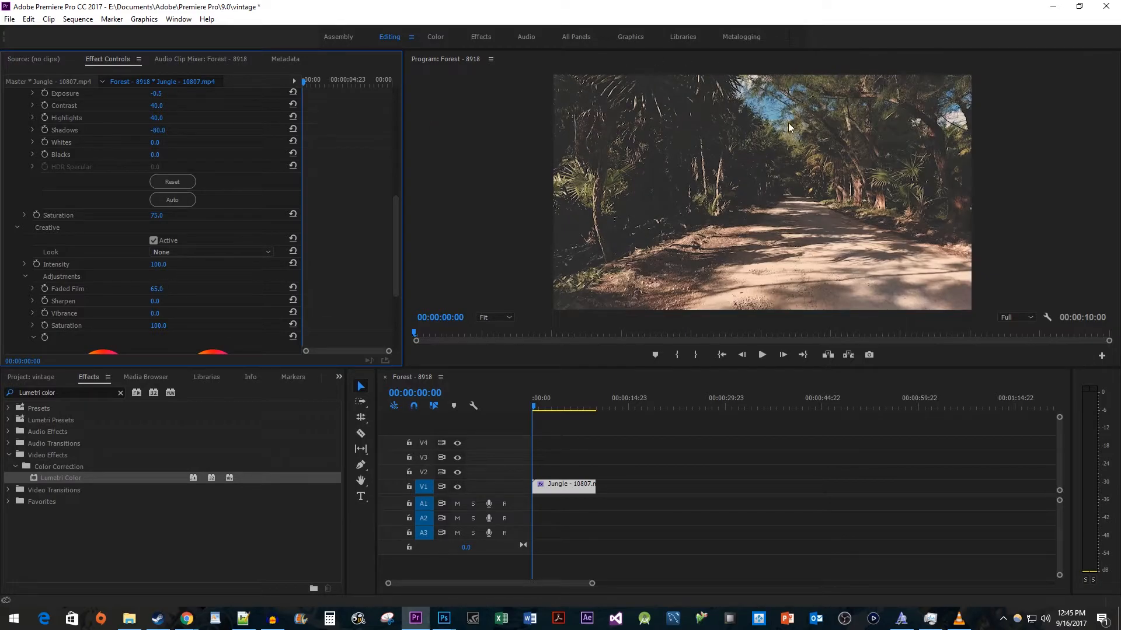
Play the Forest sequence in the Program Monitor to review the faded grade
{"action": "left_click", "coordinate": [760, 354]}
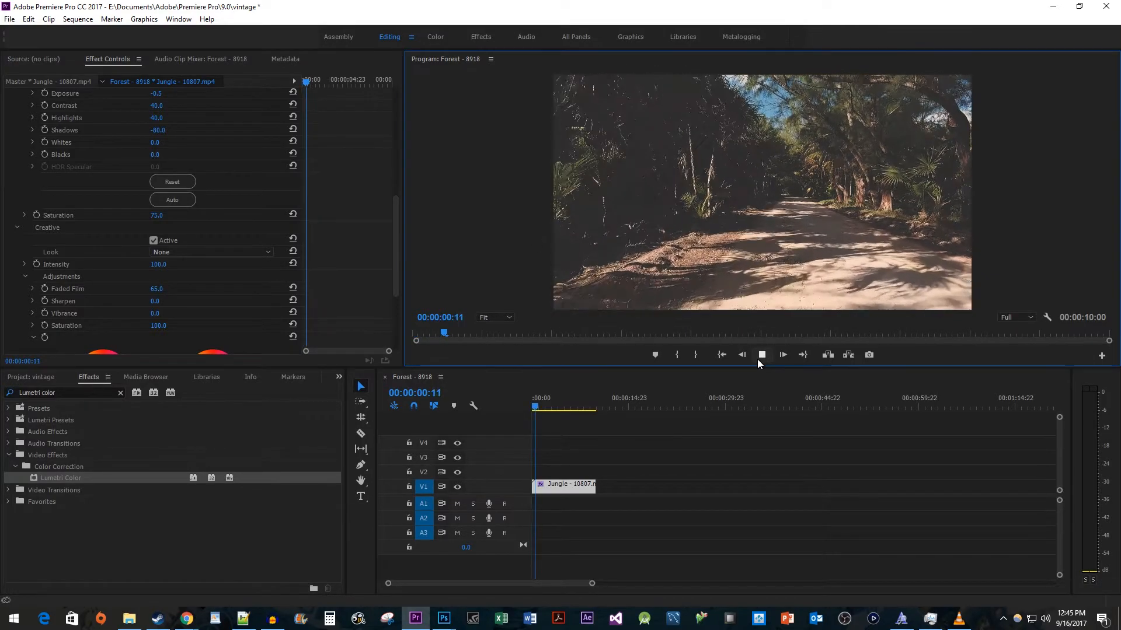
{"action": "left_click", "coordinate": [762, 355]}
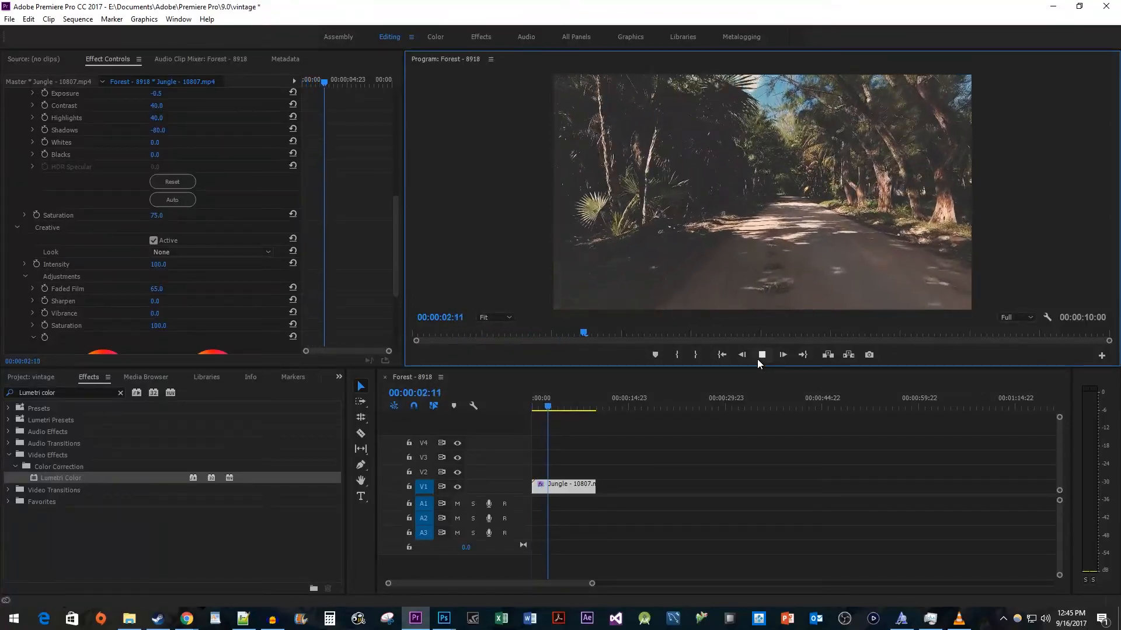
{"action": "left_click", "coordinate": [782, 355]}
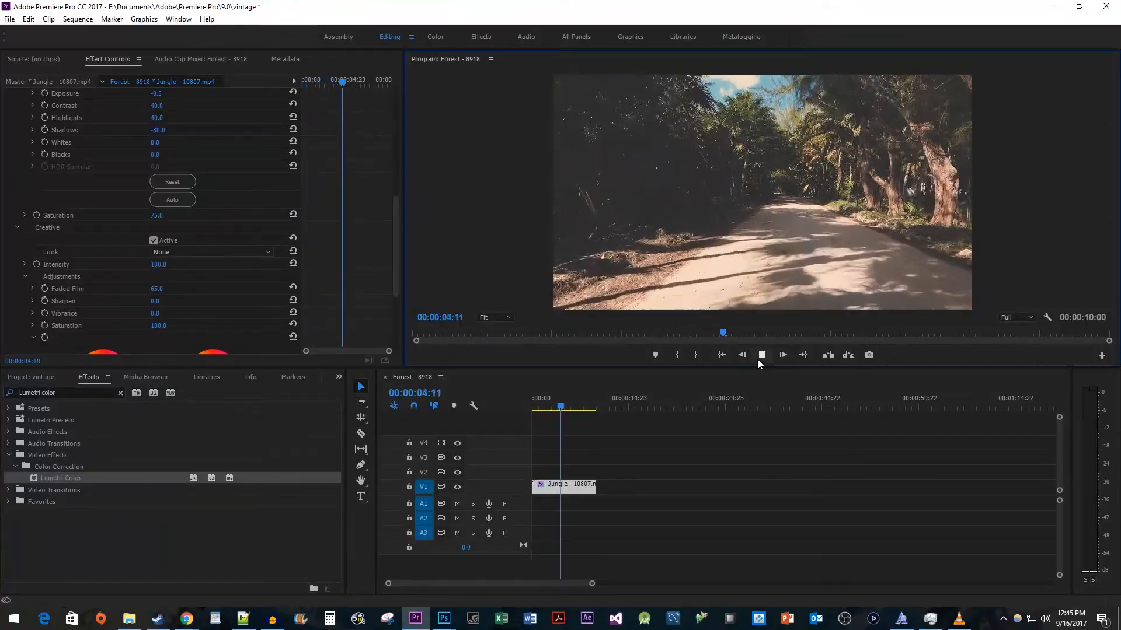